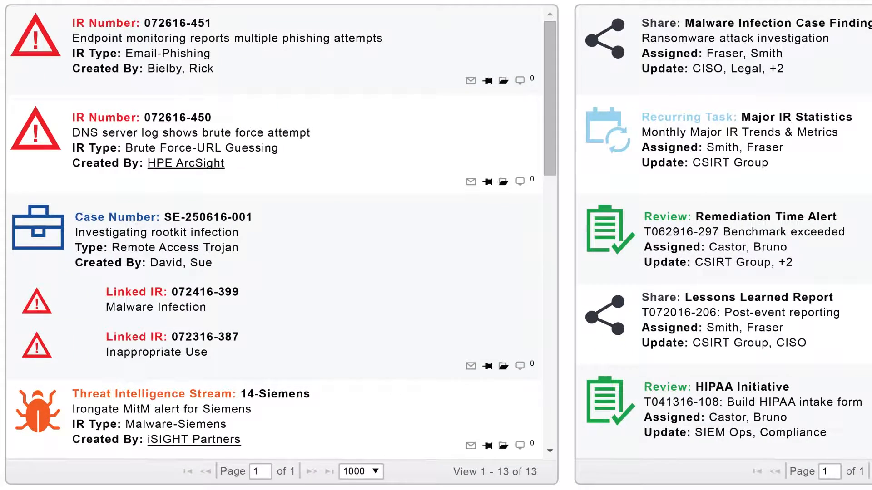
pyautogui.hscroll(3)
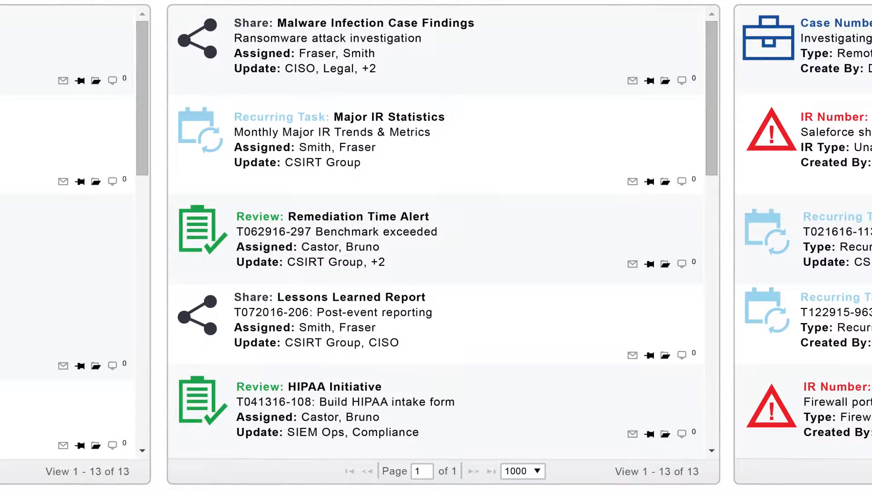